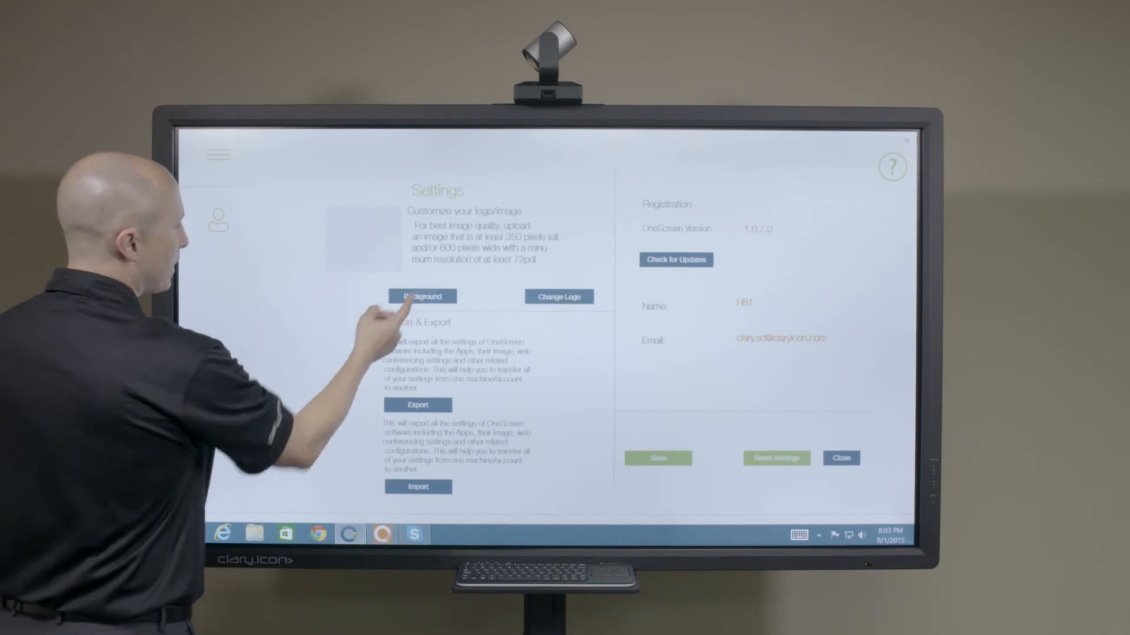
Choose and load the disney-logo image as the home screen branding
click(421, 296)
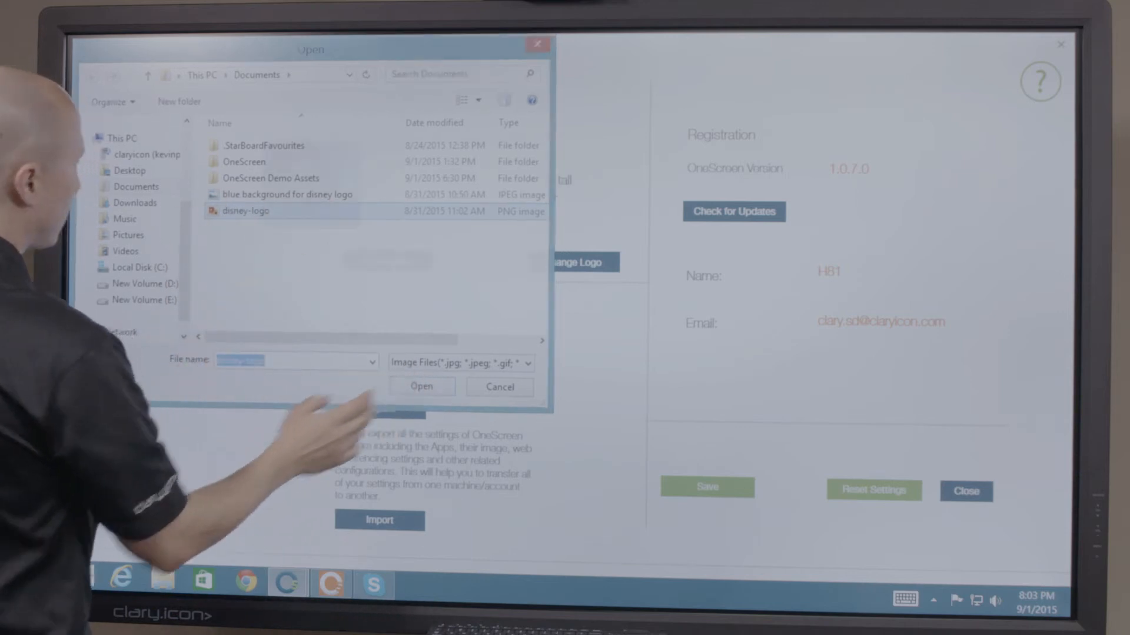
click(421, 386)
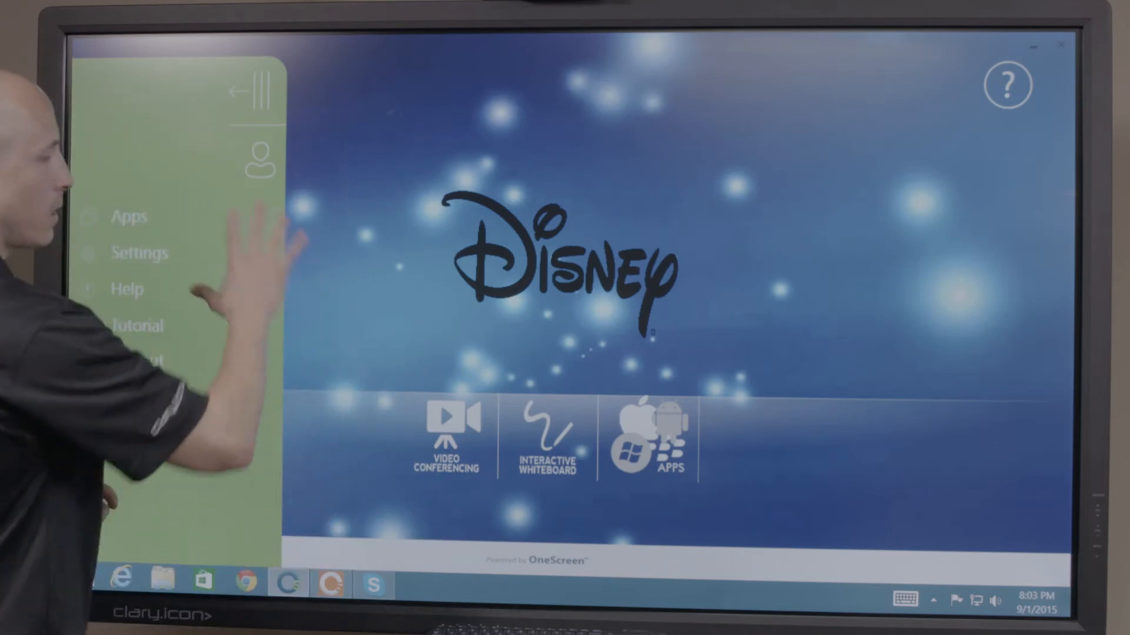
Collapse the side menu to view the Disney home screen, then return to Settings
click(248, 88)
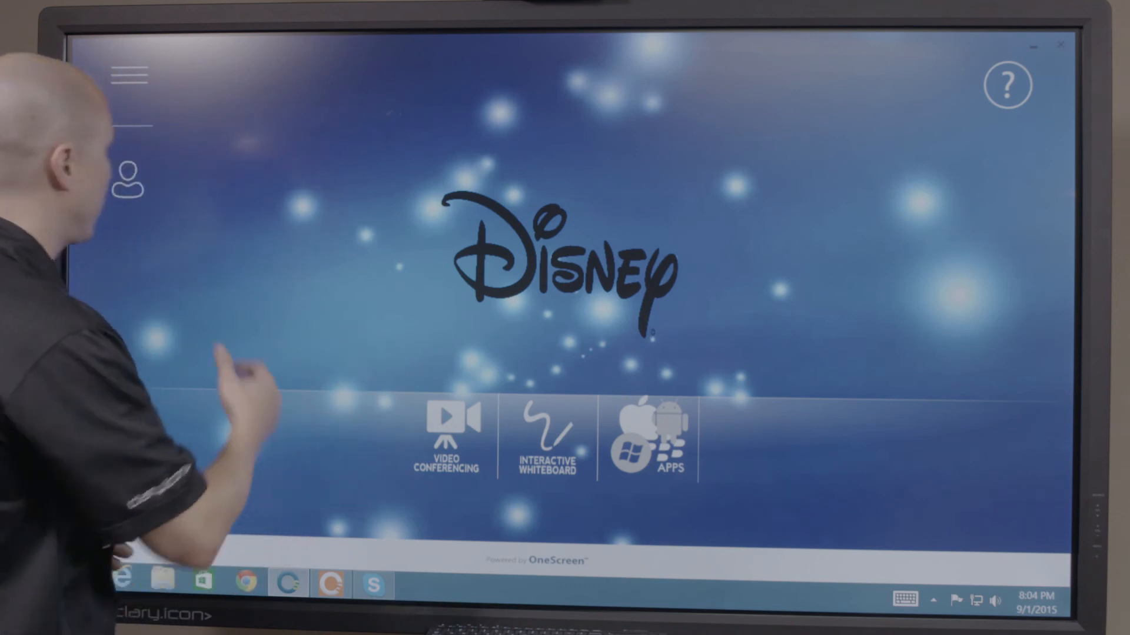
click(128, 74)
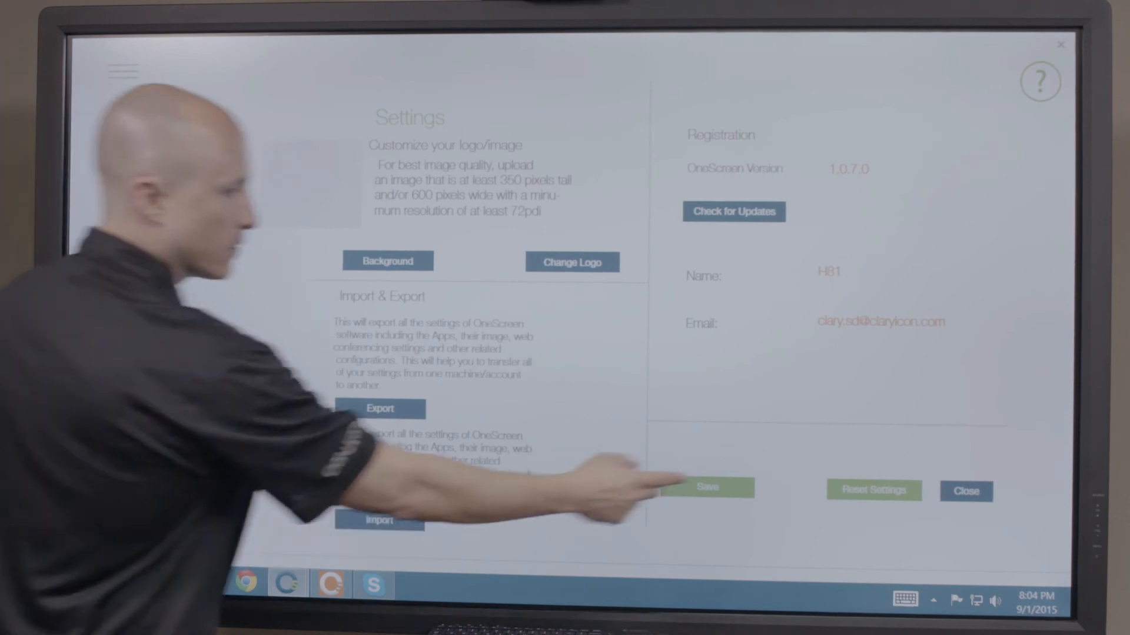
Request Reset Settings, bringing up the Reset Warning confirmation
click(872, 491)
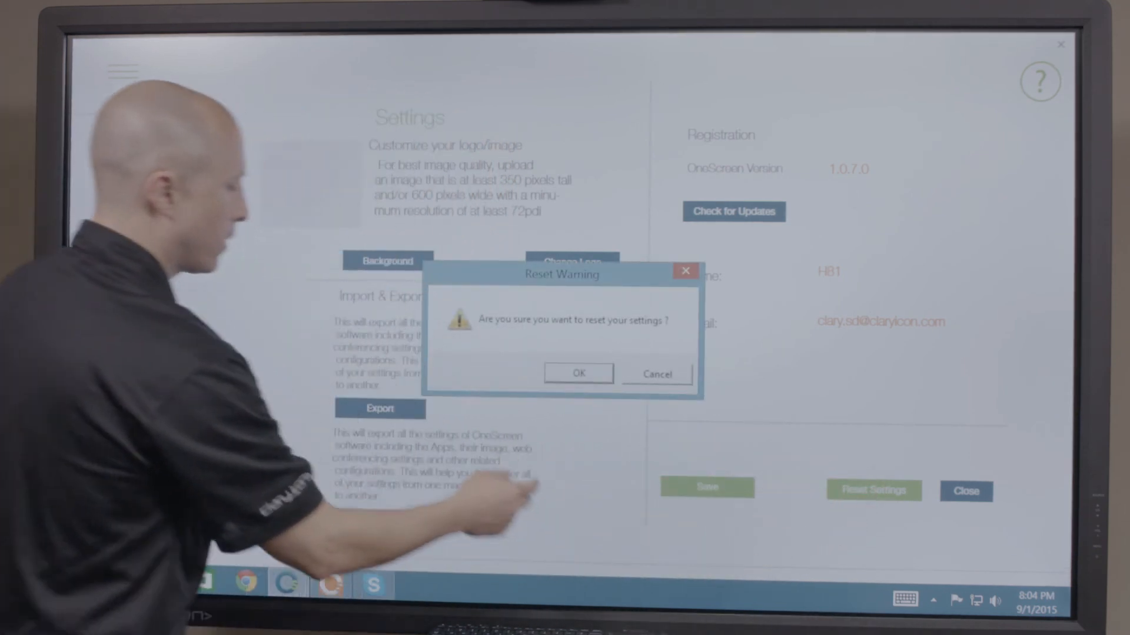